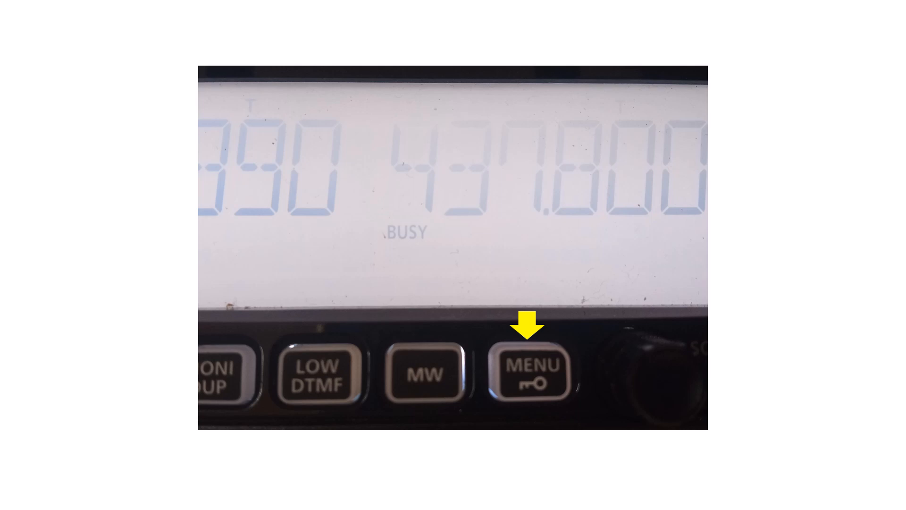
{"action": "left_click", "coordinate": [529, 373]}
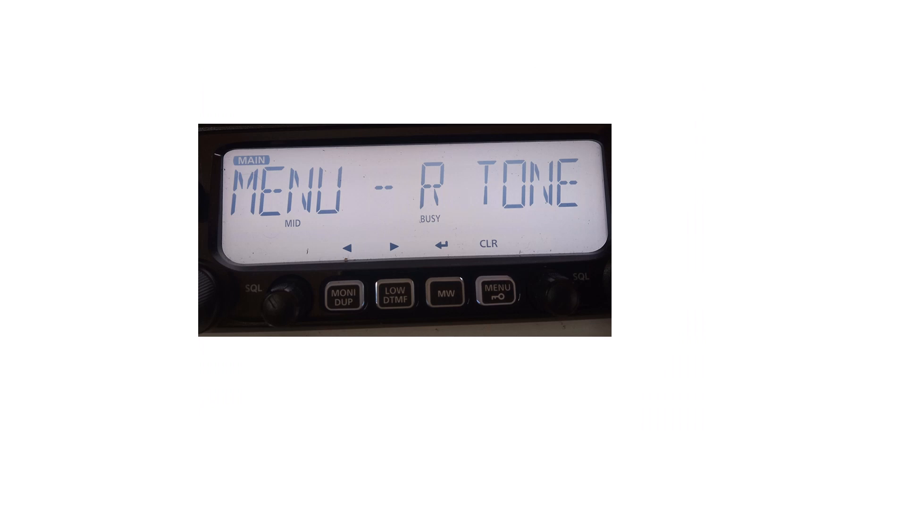